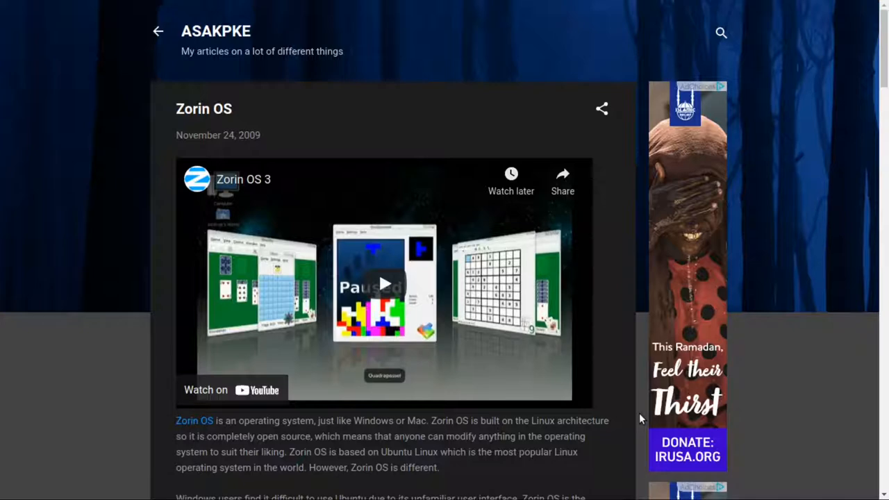
mouse_move(486, 220)
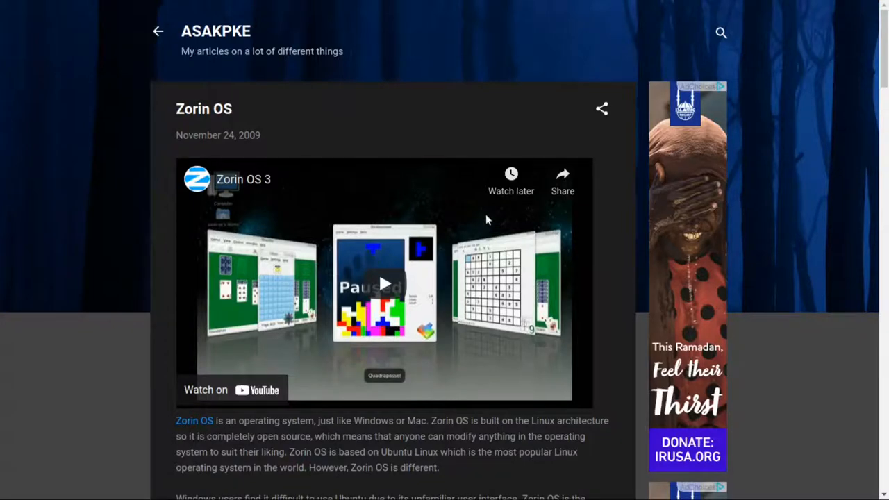
Scroll the November 2009 Zorin OS post down to its My Comments section.
scroll(down, 3)
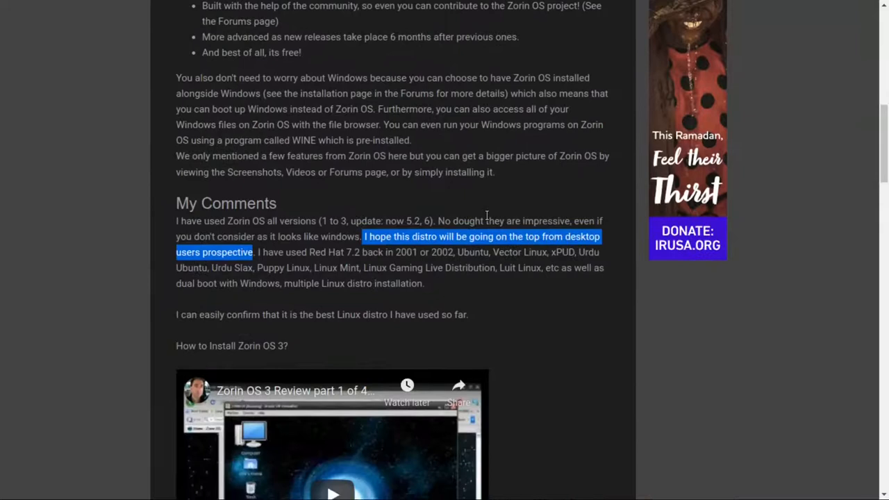
mouse_move(501, 314)
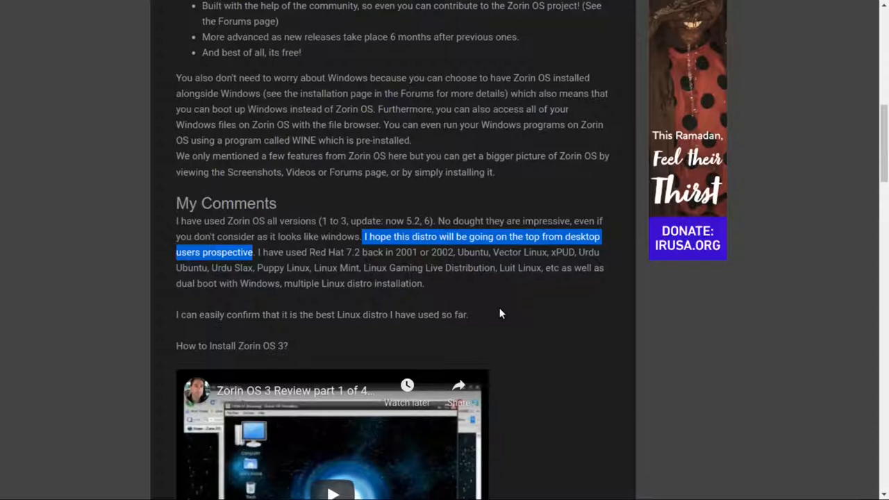
mouse_move(520, 337)
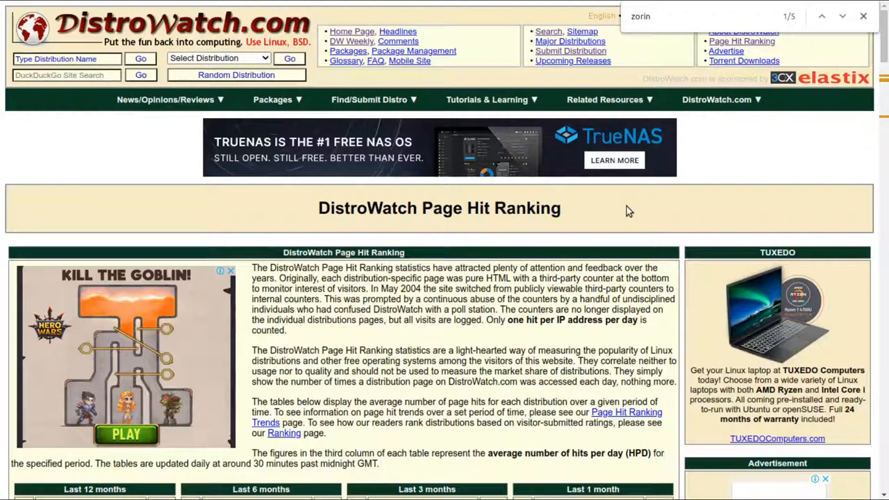
Scroll to the ranking tables showing Zorin at 13th, 14th, 13th and 10th.
scroll(down, 3)
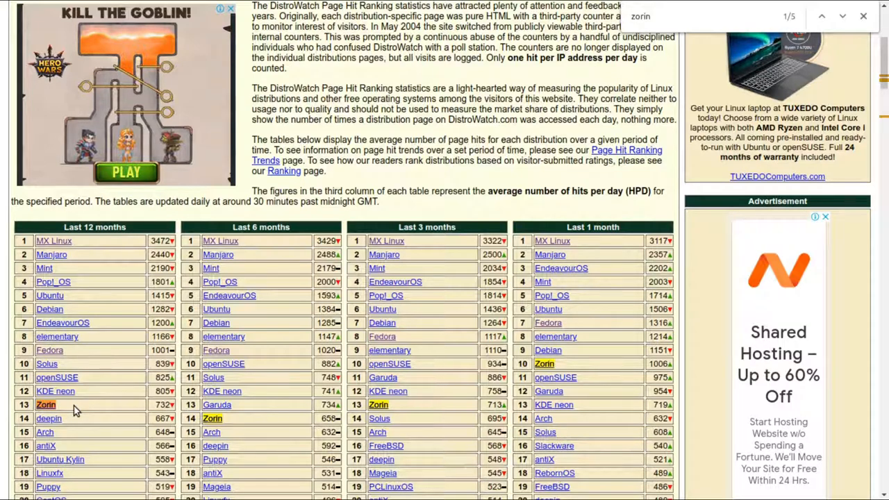
click(230, 9)
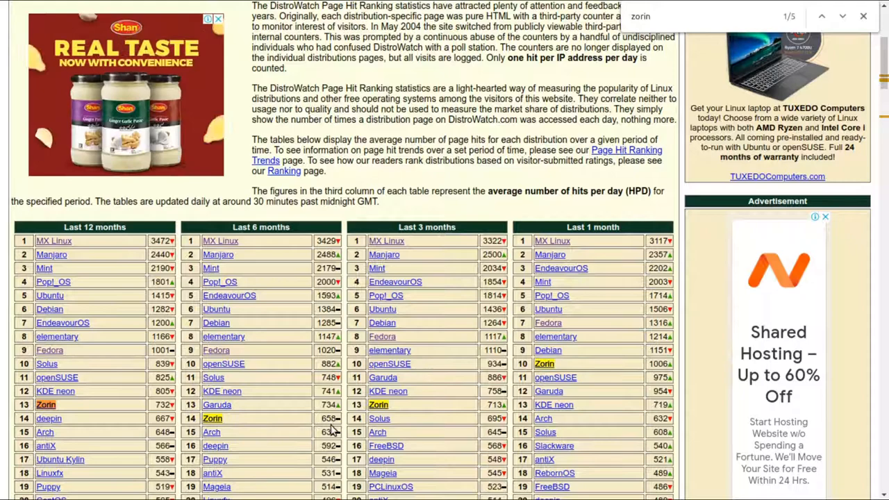
mouse_move(399, 408)
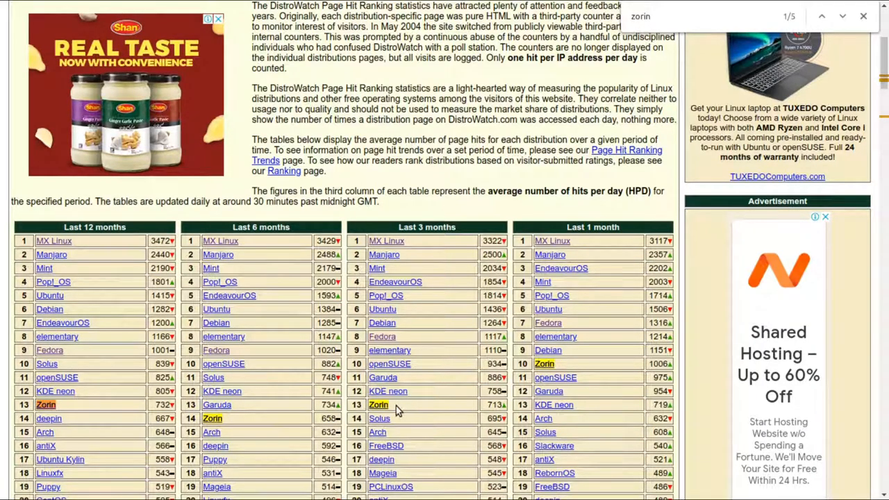
mouse_move(602, 382)
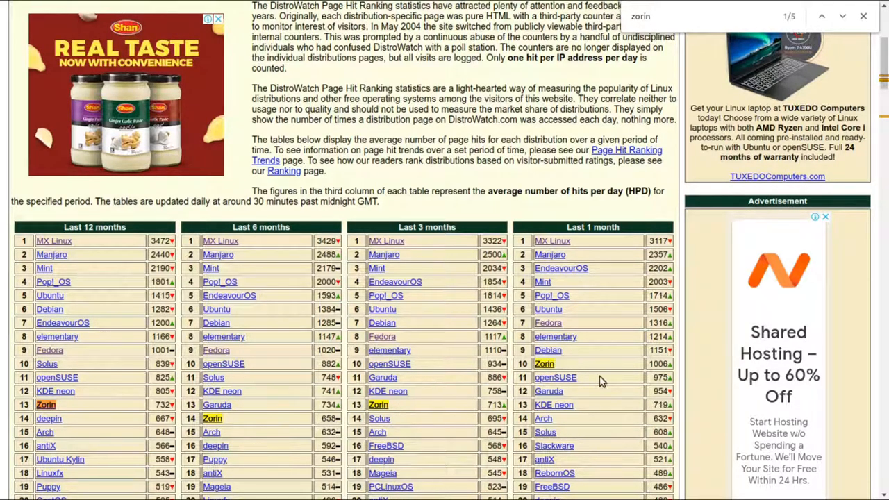
mouse_move(573, 368)
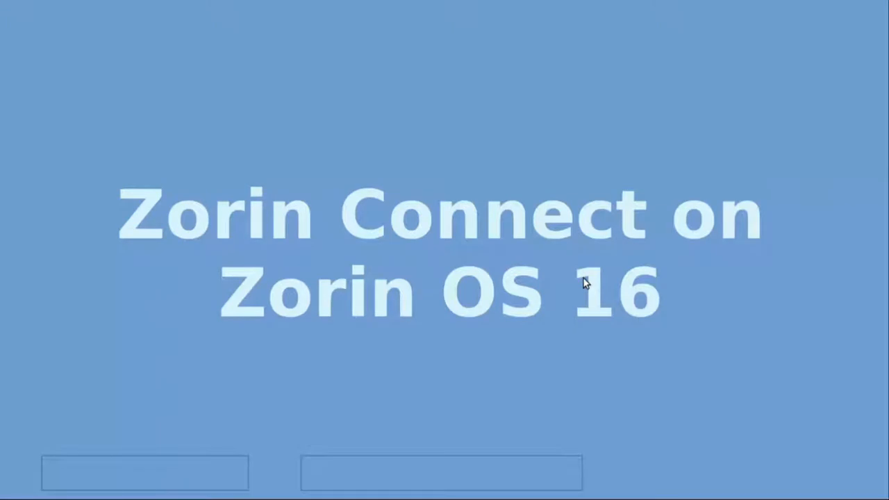
mouse_move(427, 109)
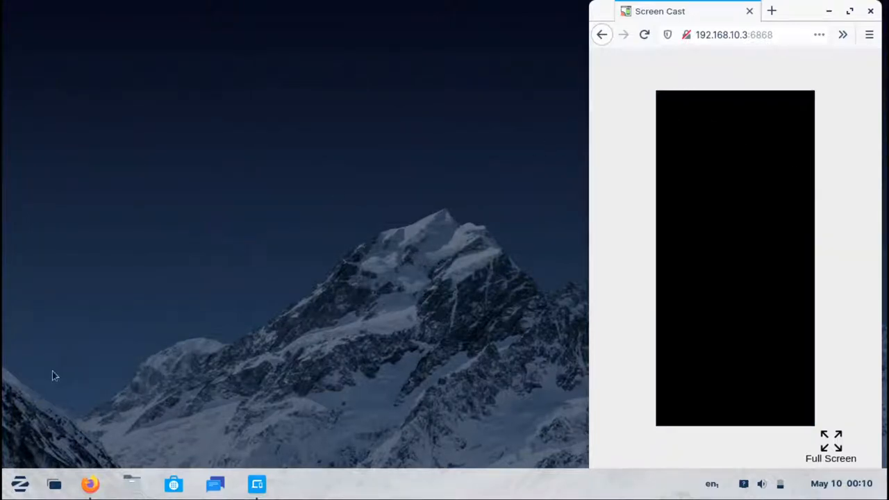
Launch Zorin Connect from the app menu, skip the welcome screen, and select RMX1811.
click(19, 484)
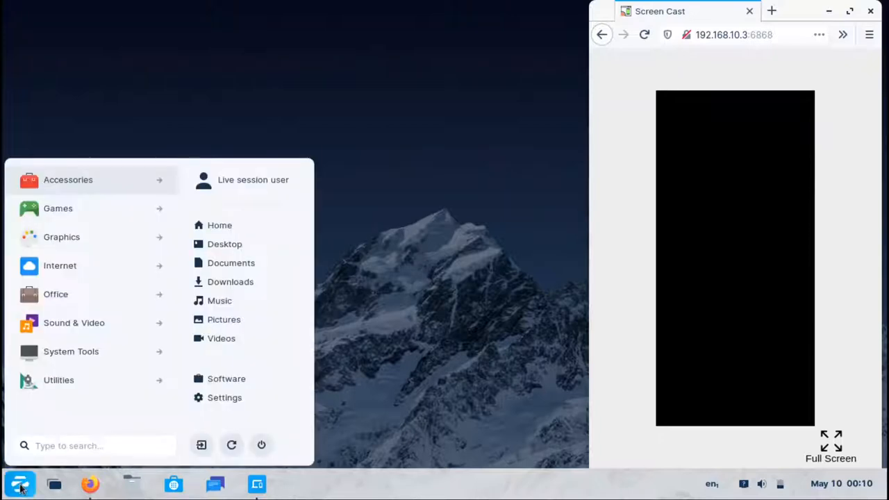
text(z)
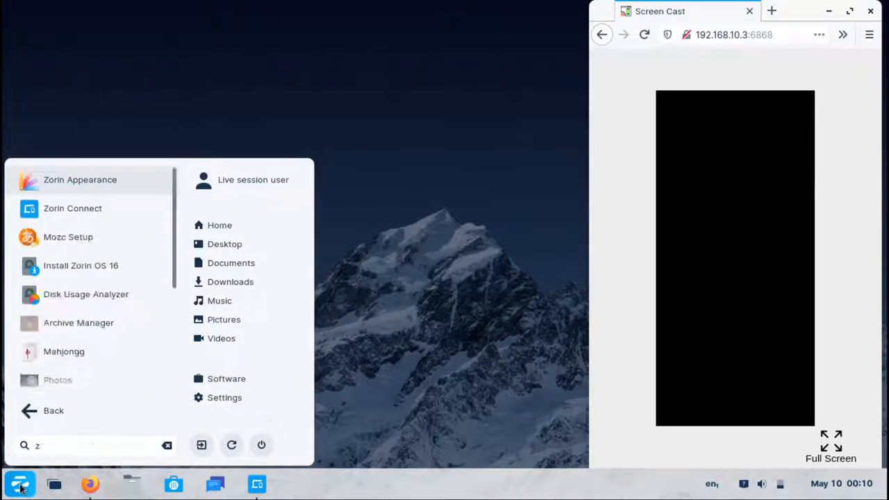
text(orin)
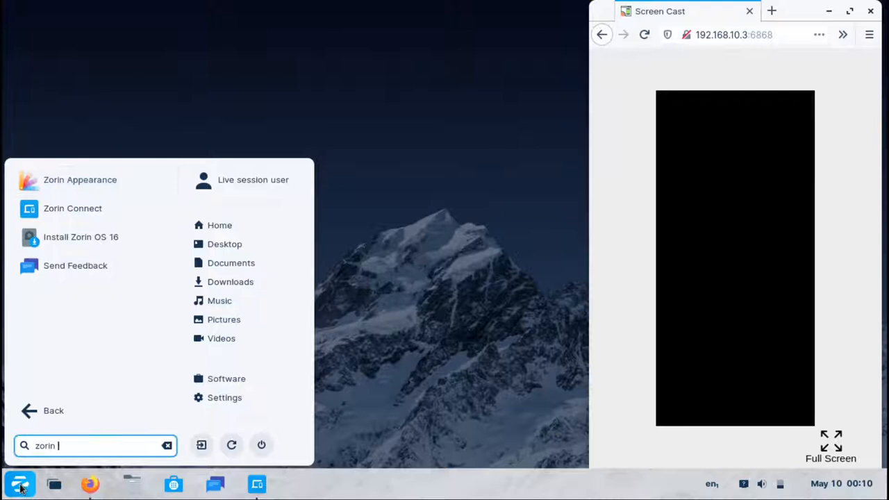
text(co)
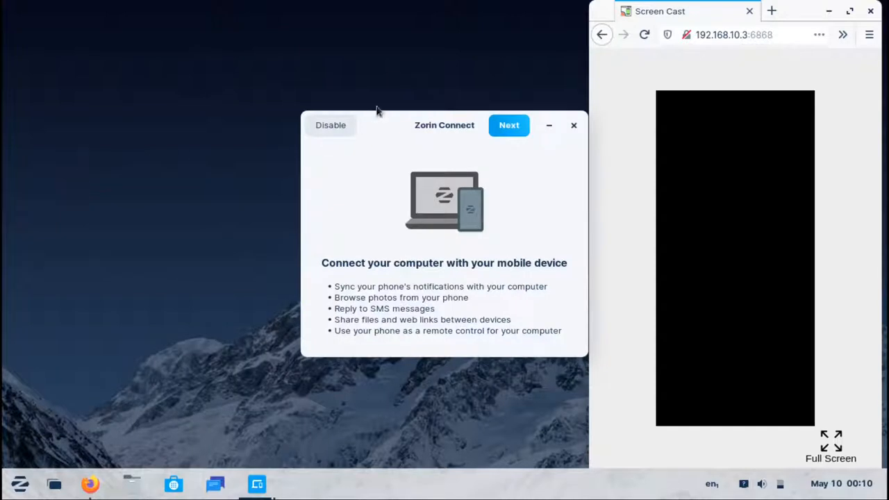
drag(445, 125, 244, 109)
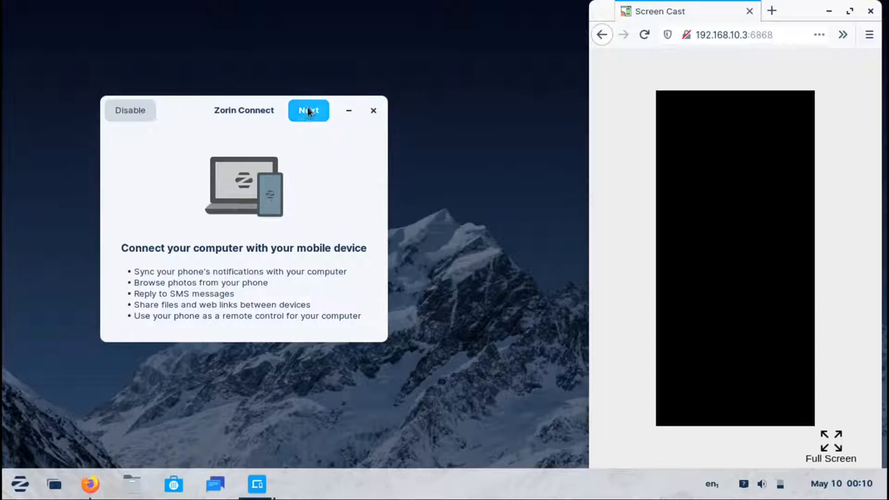
click(349, 111)
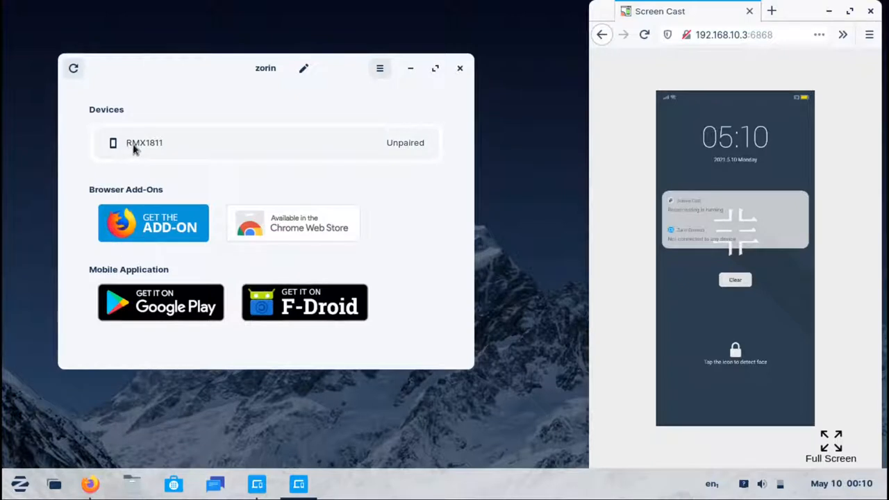
mouse_move(162, 150)
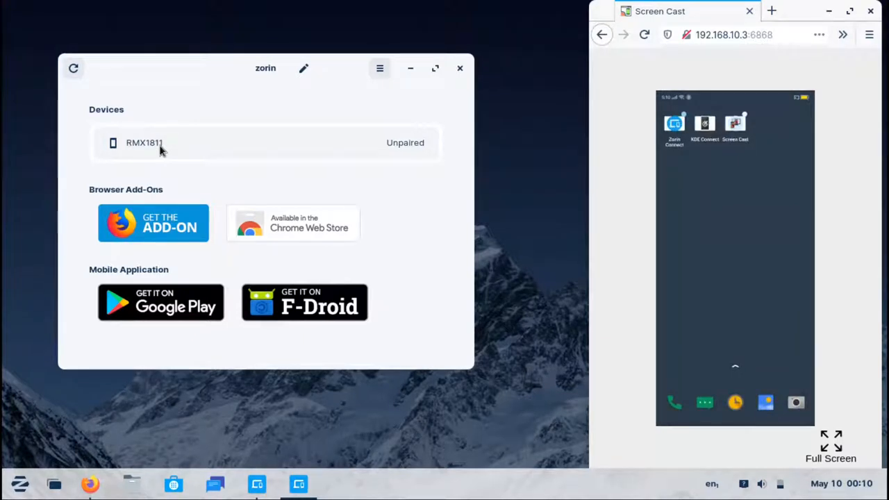
click(674, 124)
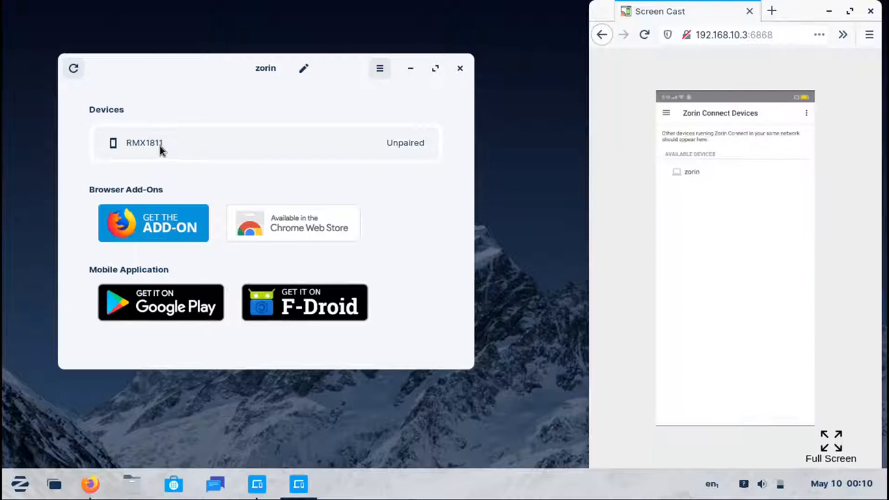
mouse_move(698, 212)
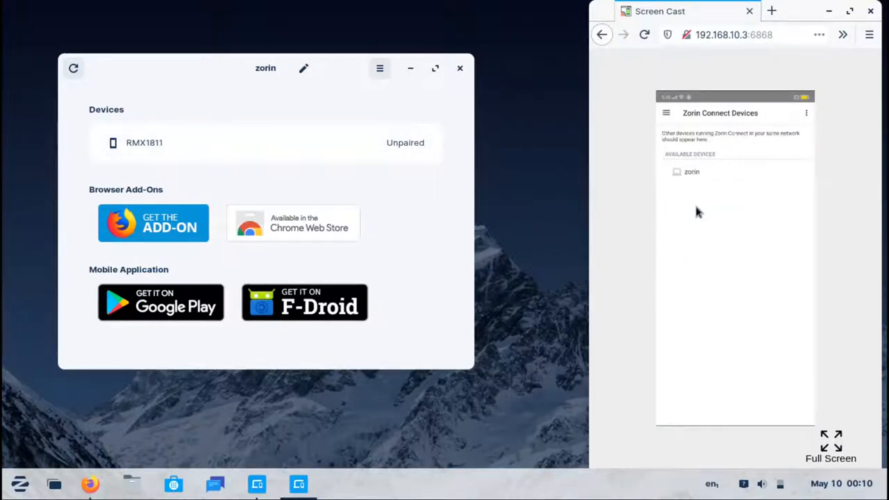
mouse_move(692, 178)
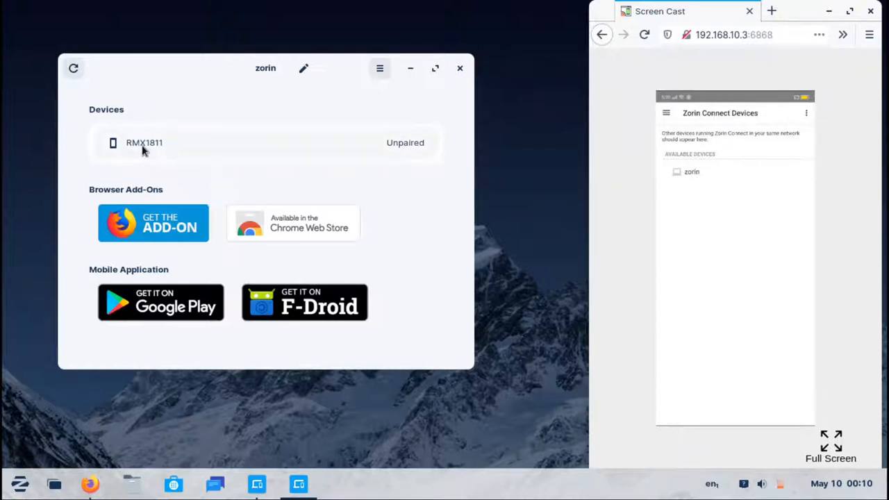
mouse_move(139, 151)
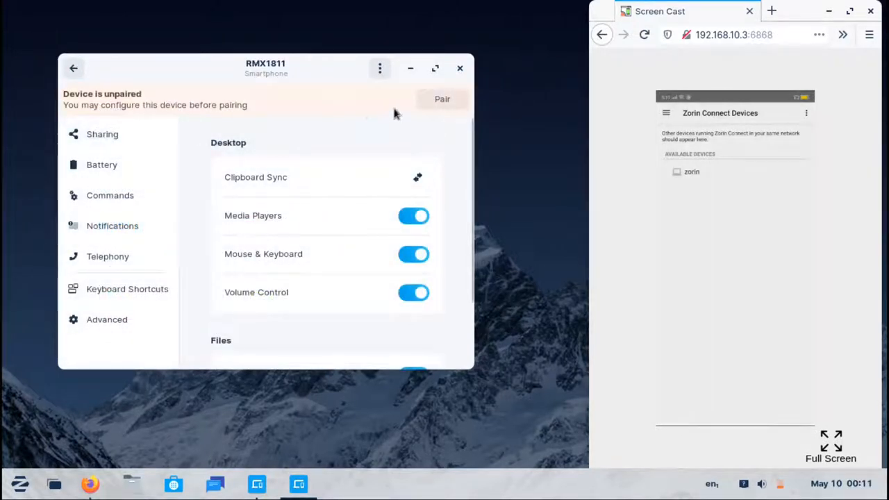
Send a pairing request to RMX1811 from the 'Device is unpaired' banner.
click(442, 99)
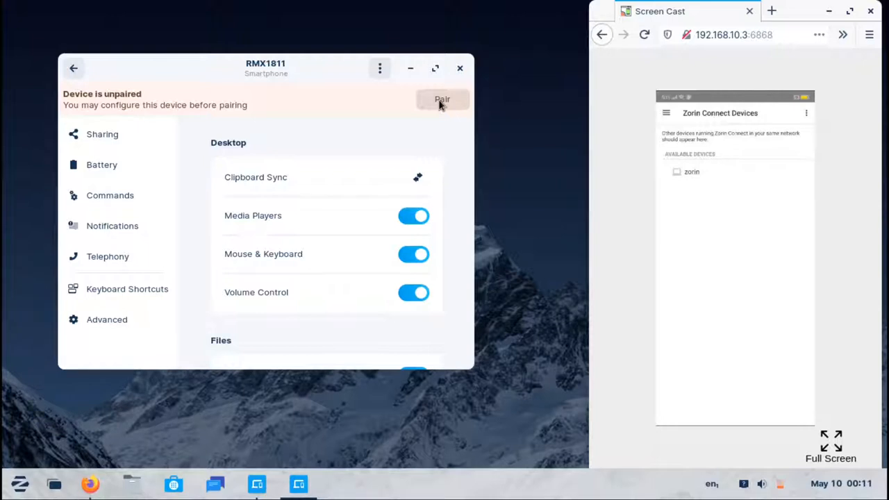
click(442, 99)
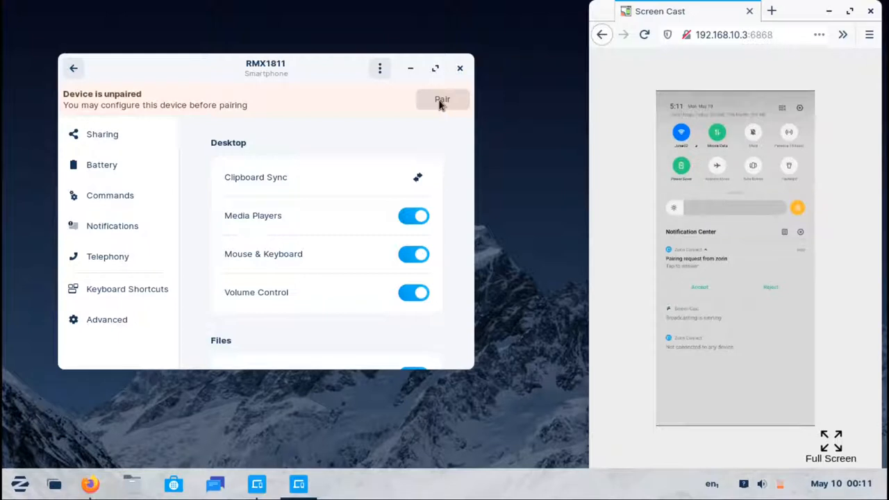
click(442, 100)
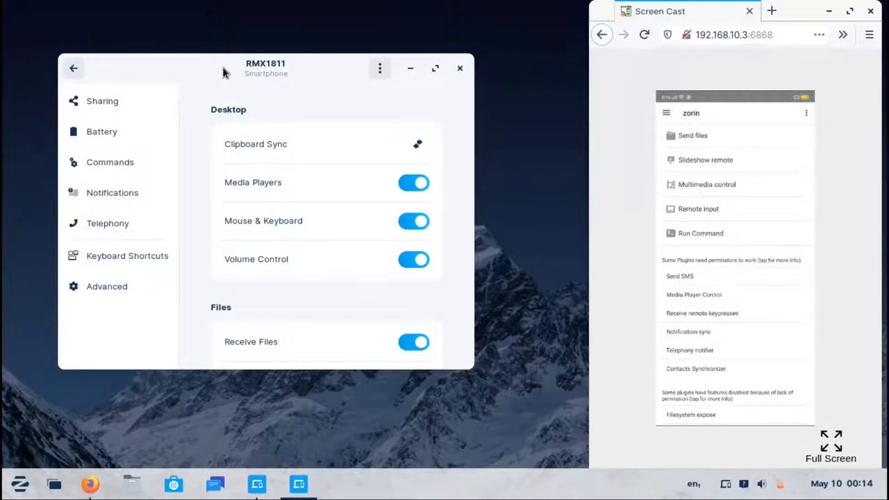
Scroll through RMX1811's device settings in Zorin Connect.
scroll(down, 3)
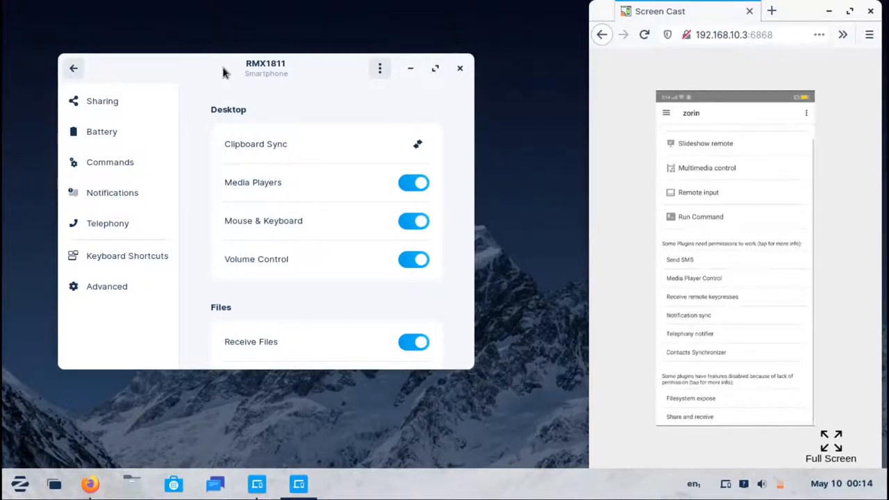
scroll(up, 3)
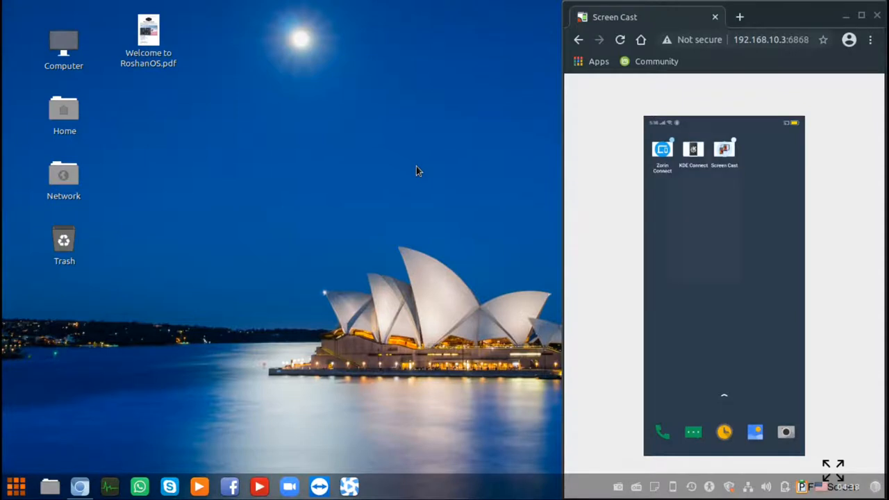
Request pairing with the RoshanOS PC in KDE Connect and accept it on the desktop.
click(692, 148)
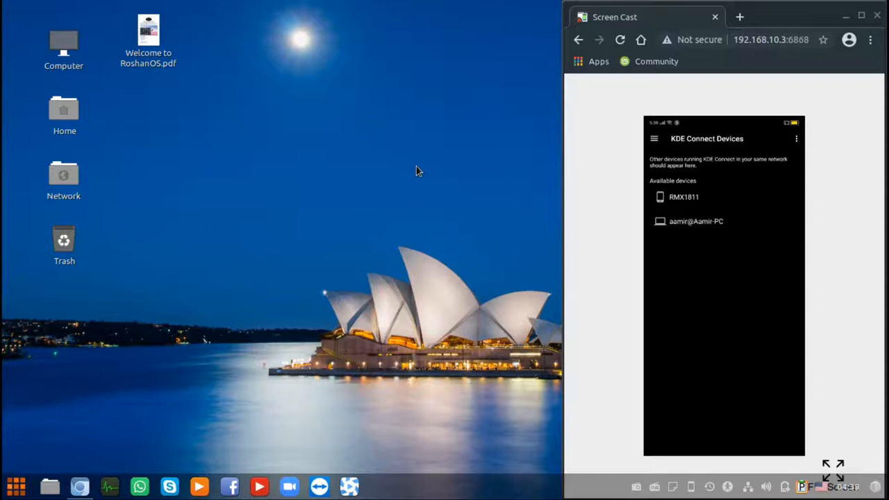
click(695, 221)
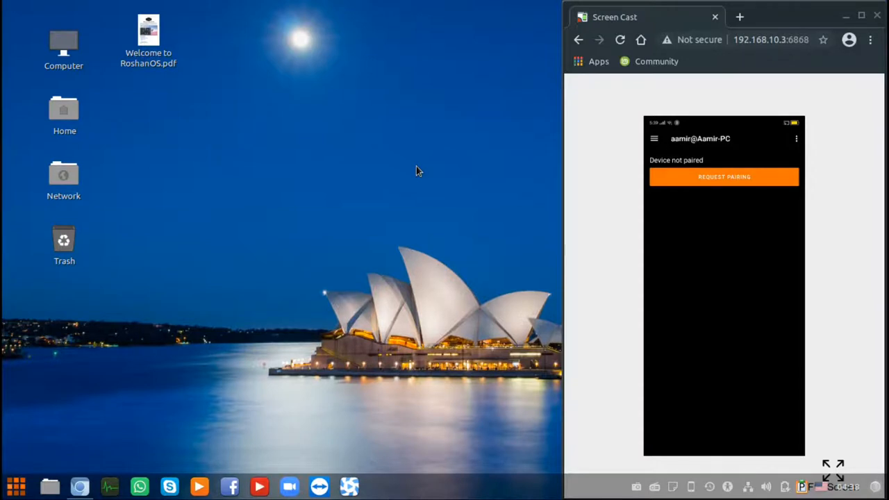
click(724, 176)
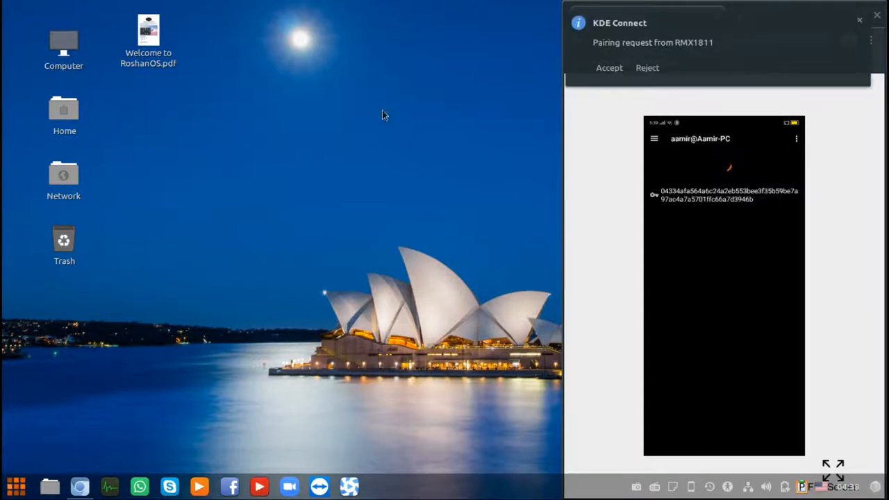
click(609, 67)
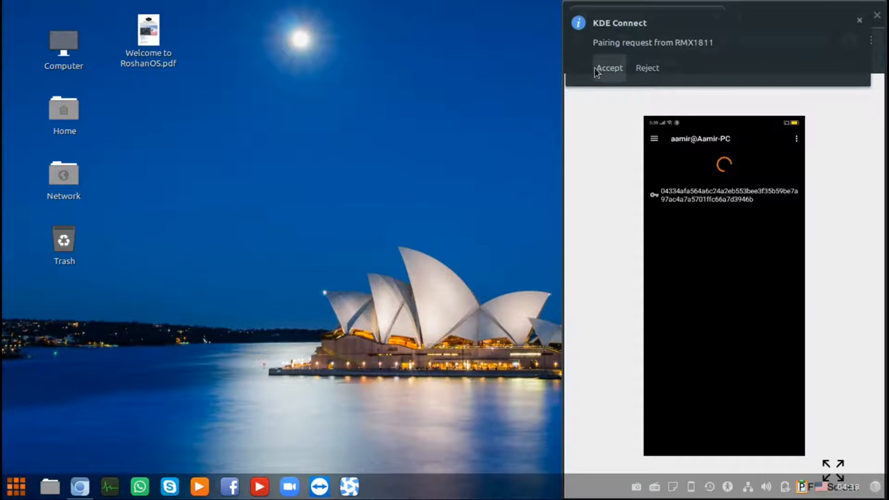
click(609, 67)
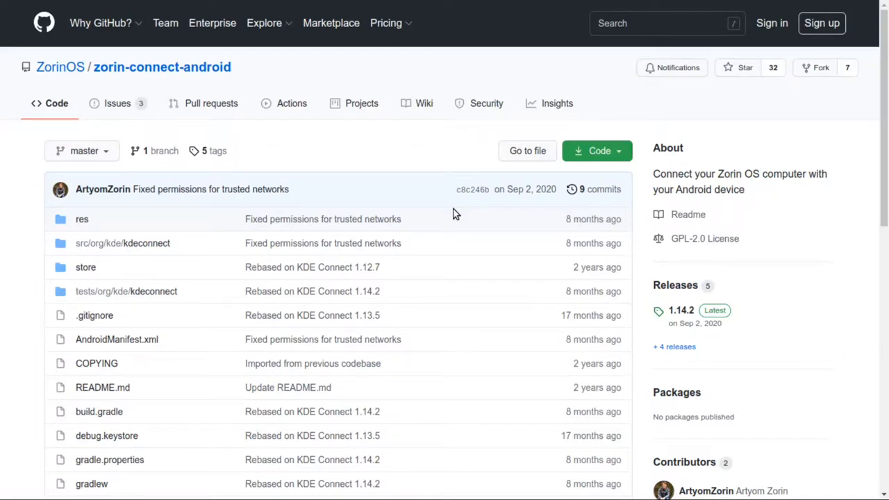
Scroll the zorin-connect-android repository page down to README.md.
scroll(down, 3)
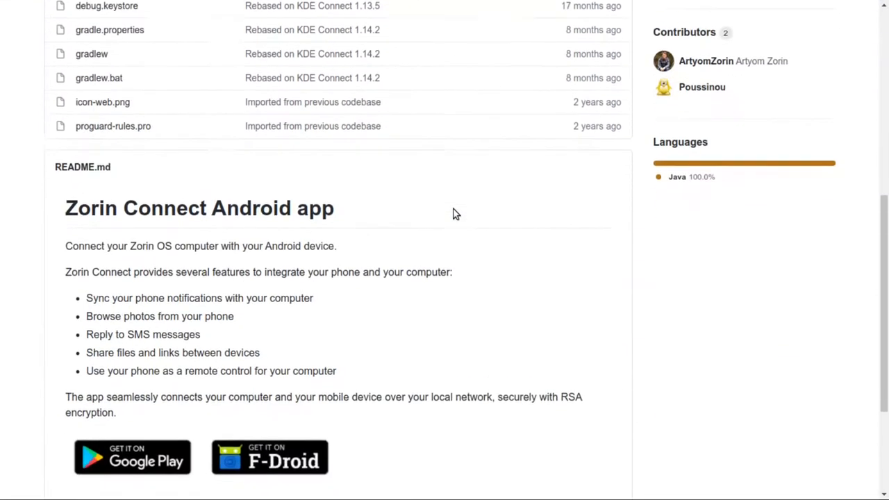
scroll(down, 3)
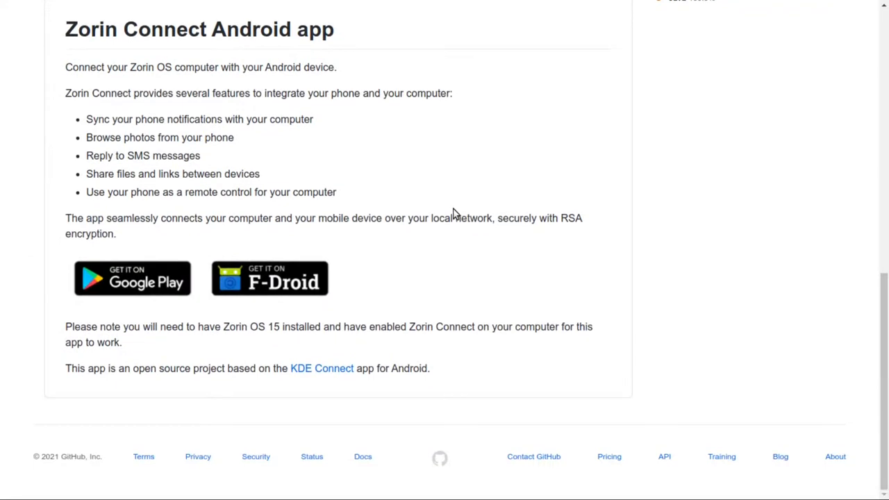
mouse_move(101, 381)
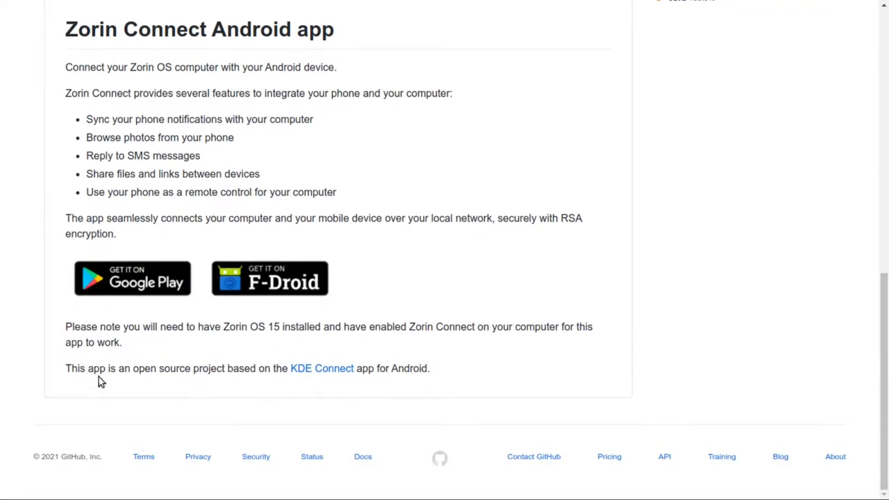
mouse_move(242, 384)
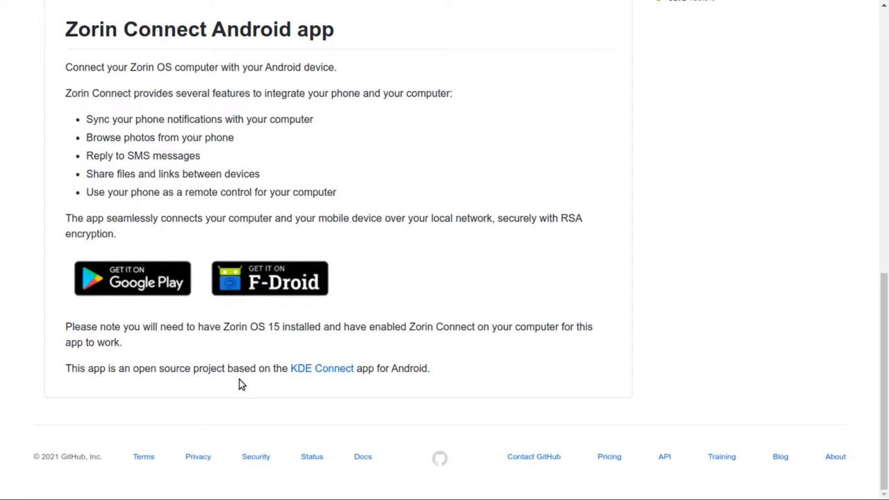
mouse_move(368, 382)
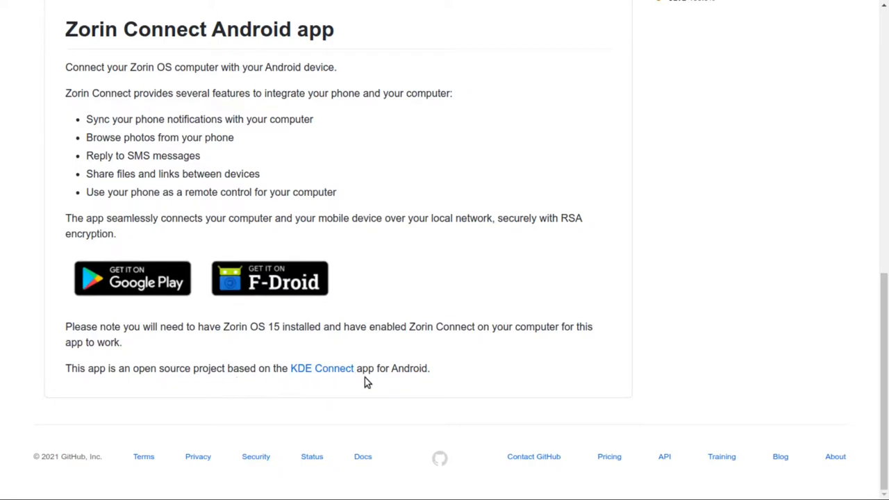
mouse_move(448, 386)
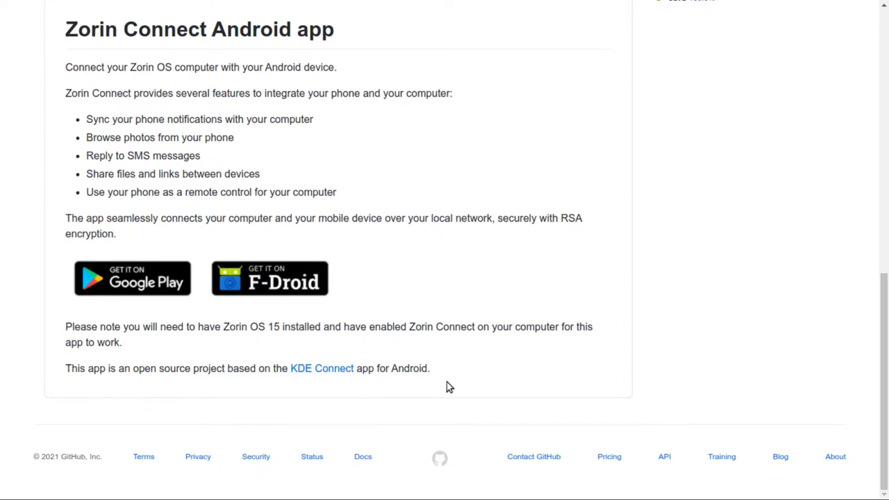